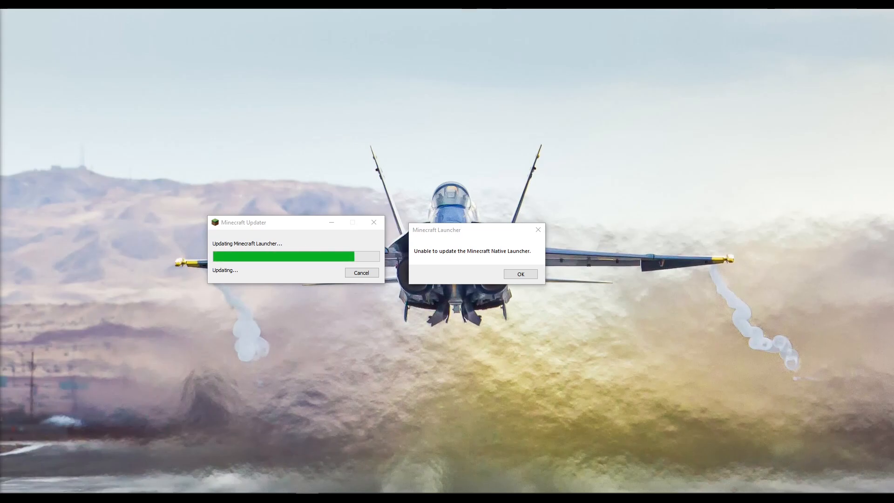
{"action": "mouse_move", "coordinate": [63, 355]}
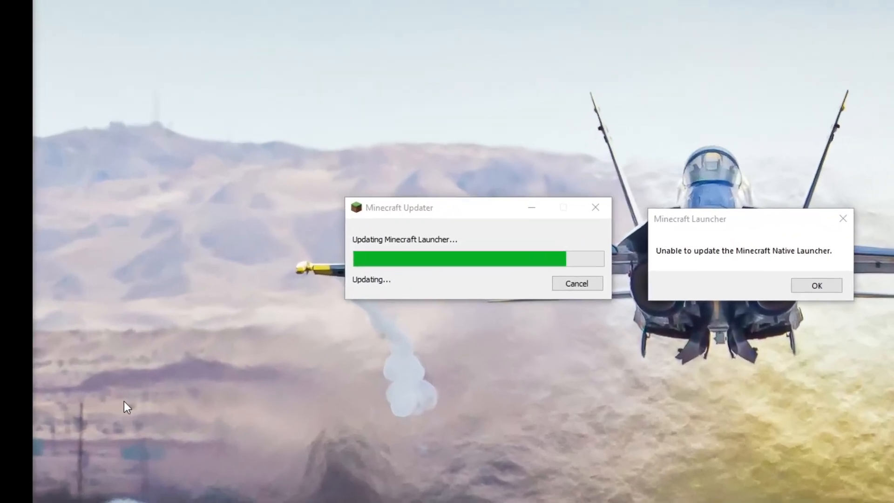
Dismiss the 'Unable to update the Minecraft Native Launcher' error dialogs, leaving the desktop clear
{"action": "left_click", "coordinate": [816, 285]}
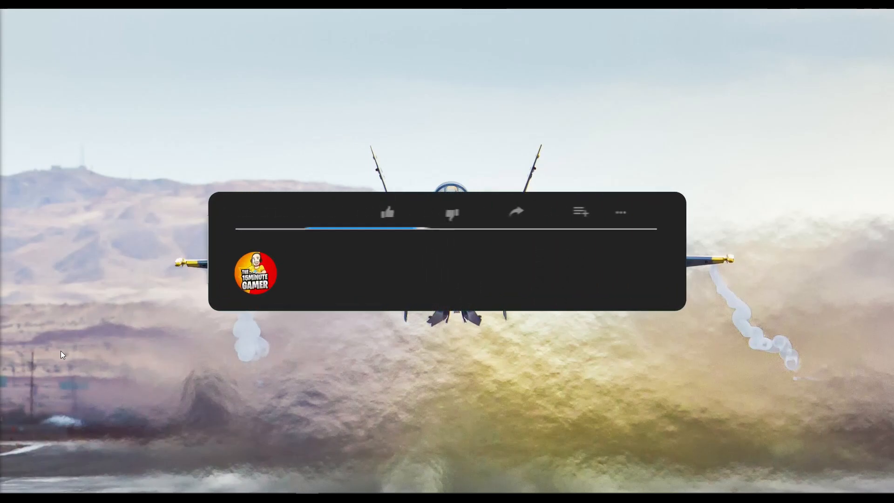
{"action": "left_click", "coordinate": [416, 213]}
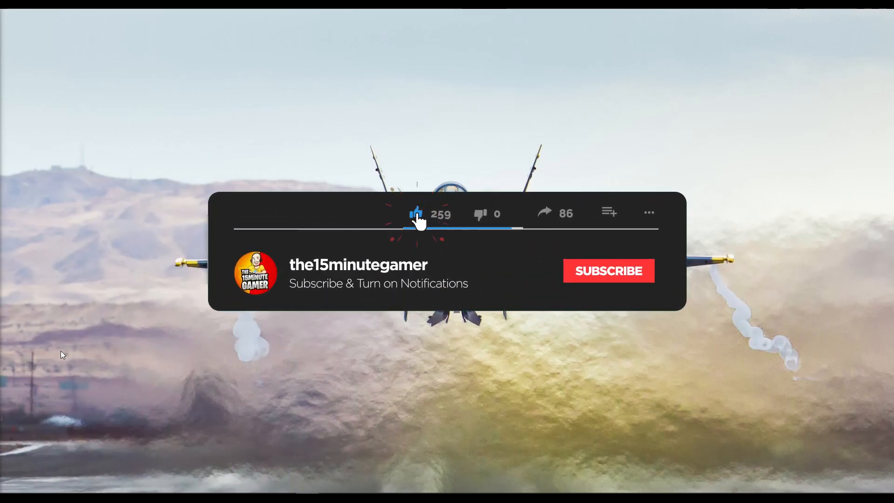
{"action": "left_click", "coordinate": [608, 270]}
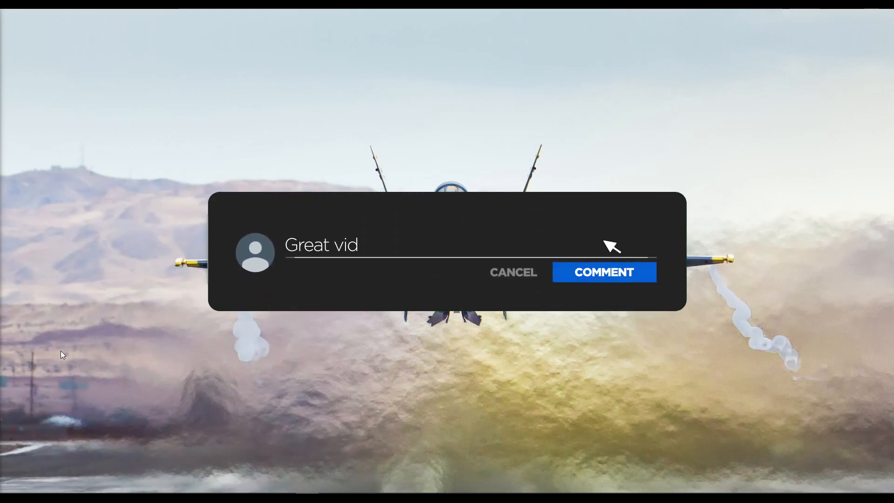
{"action": "left_click", "coordinate": [603, 272]}
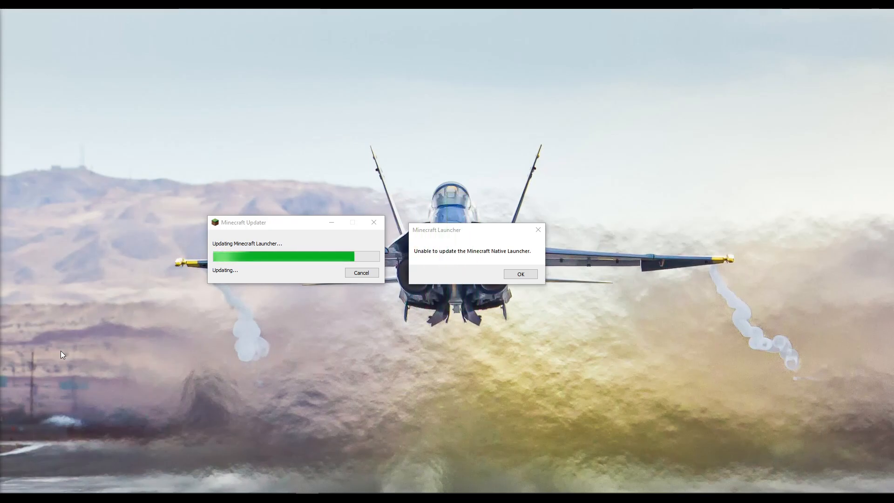
{"action": "left_click", "coordinate": [520, 274]}
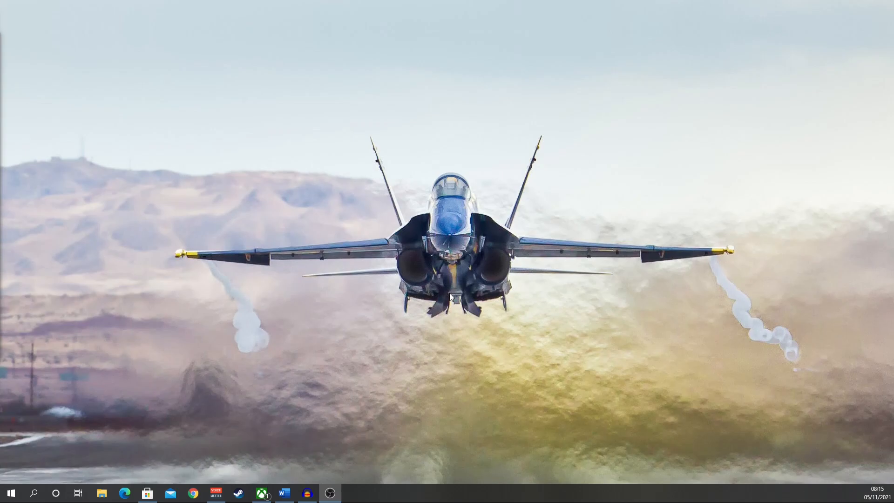
{"action": "left_click", "coordinate": [33, 494]}
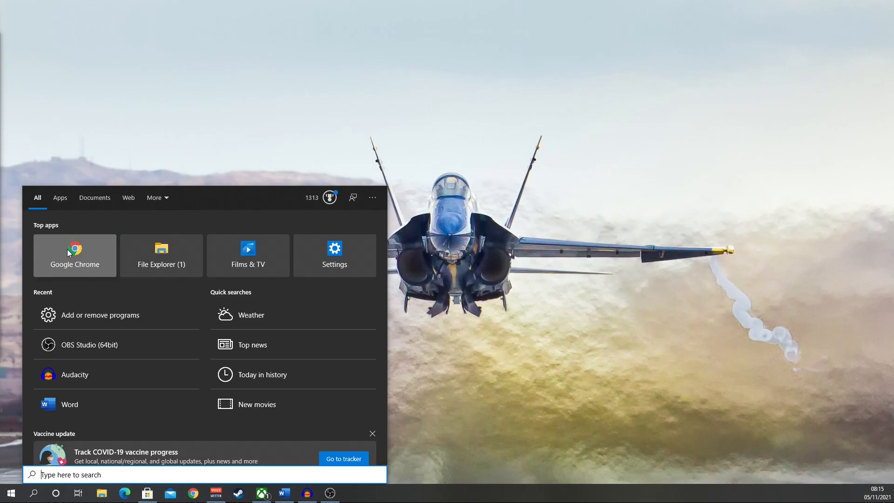
{"action": "left_click", "coordinate": [99, 315]}
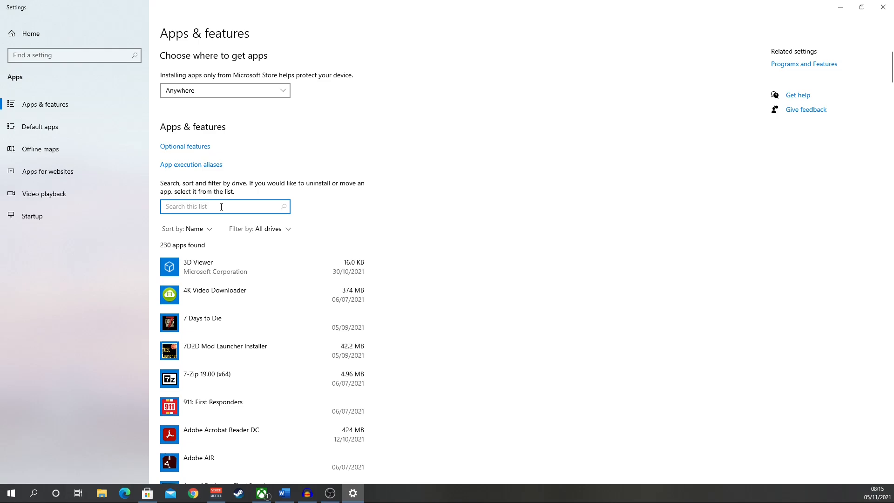
{"action": "type", "text": "mine"}
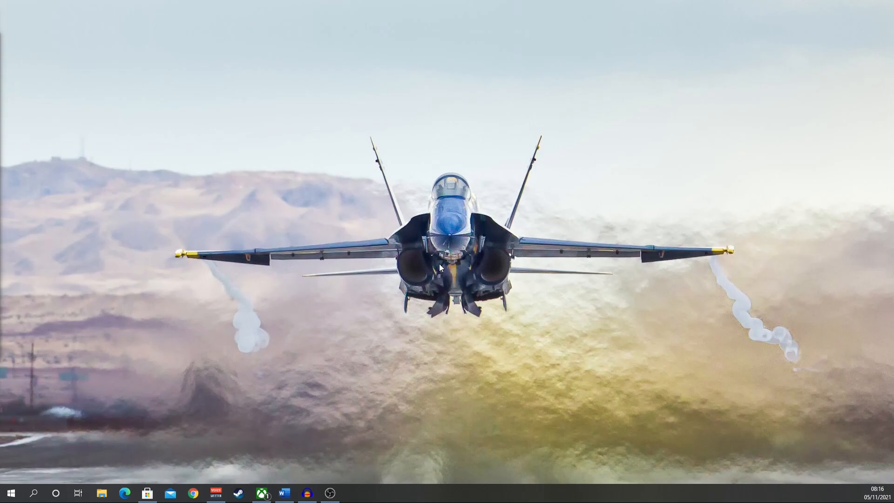
{"action": "mouse_move", "coordinate": [55, 493]}
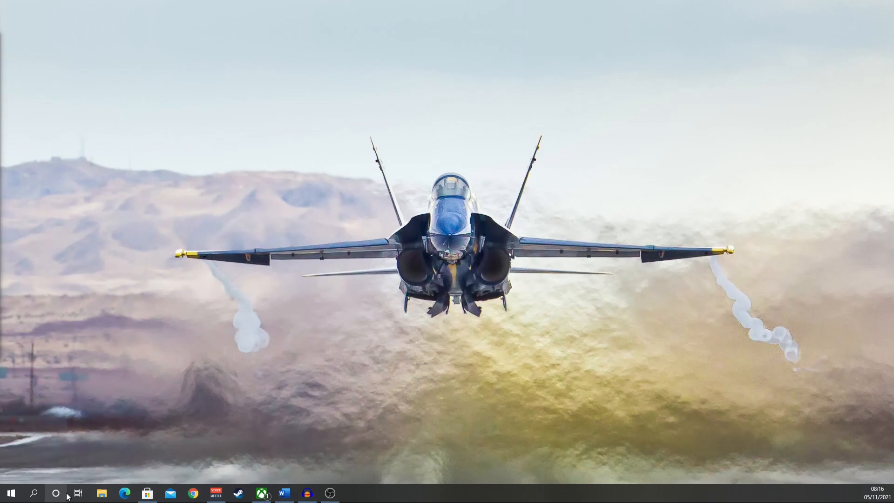
Launch the Minecraft Launcher from the Windows search best match
{"action": "left_click", "coordinate": [34, 493]}
{"action": "type", "text": "mine"}
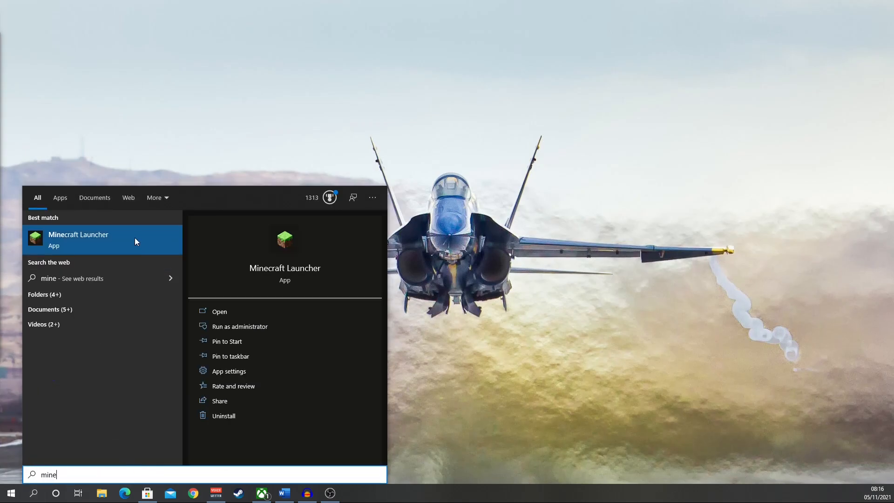
{"action": "mouse_move", "coordinate": [239, 326]}
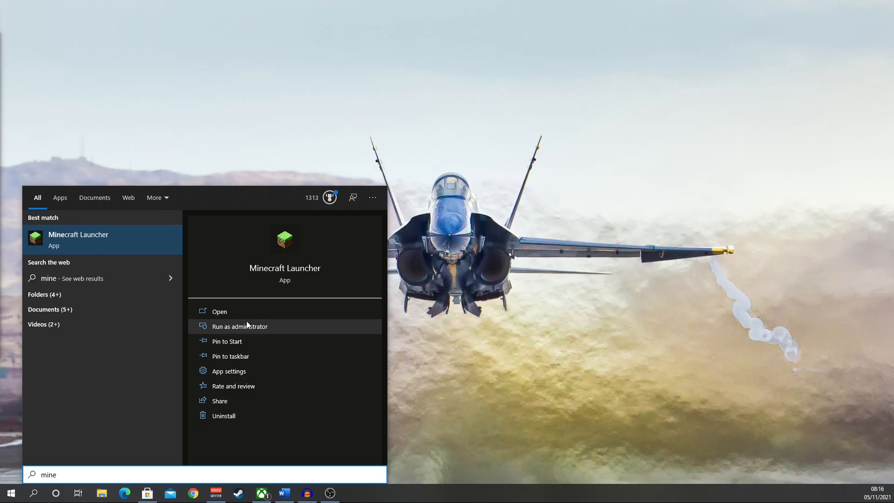
{"action": "mouse_move", "coordinate": [240, 341]}
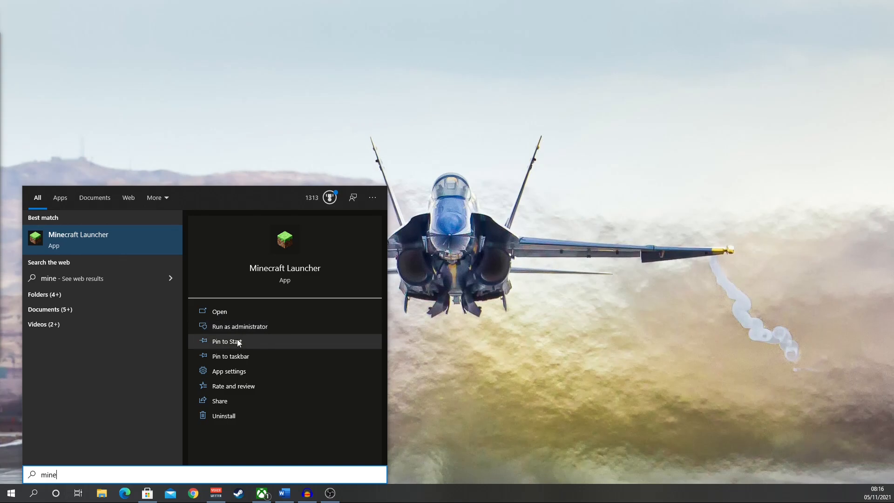
{"action": "mouse_move", "coordinate": [219, 312]}
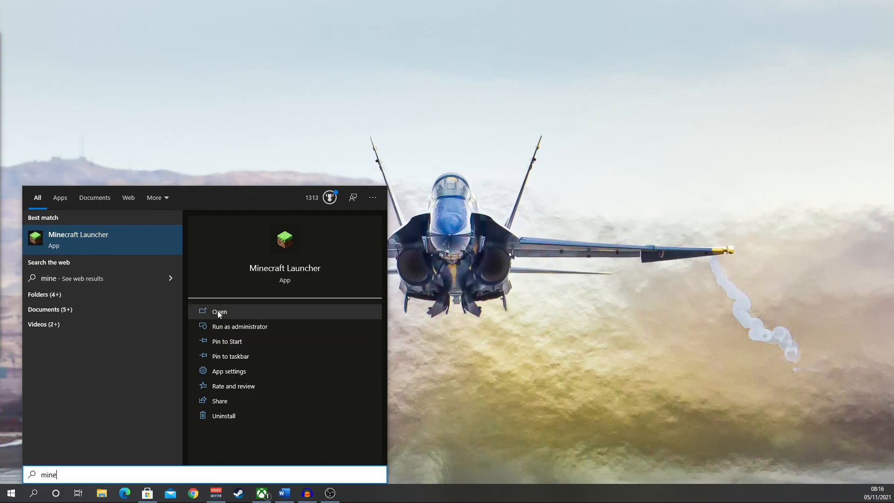
{"action": "left_click", "coordinate": [219, 311]}
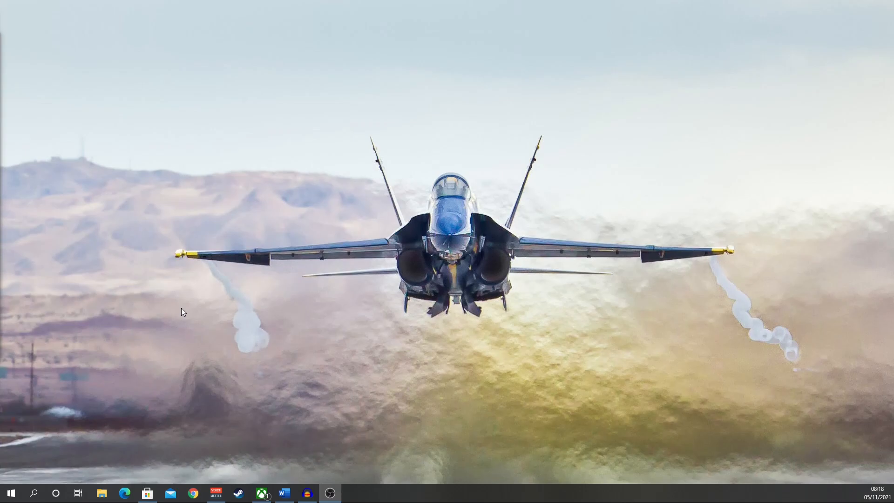
Find Minecraft Launcher in Apps & features via search 'mine' and view its advanced options
{"action": "left_click", "coordinate": [33, 493]}
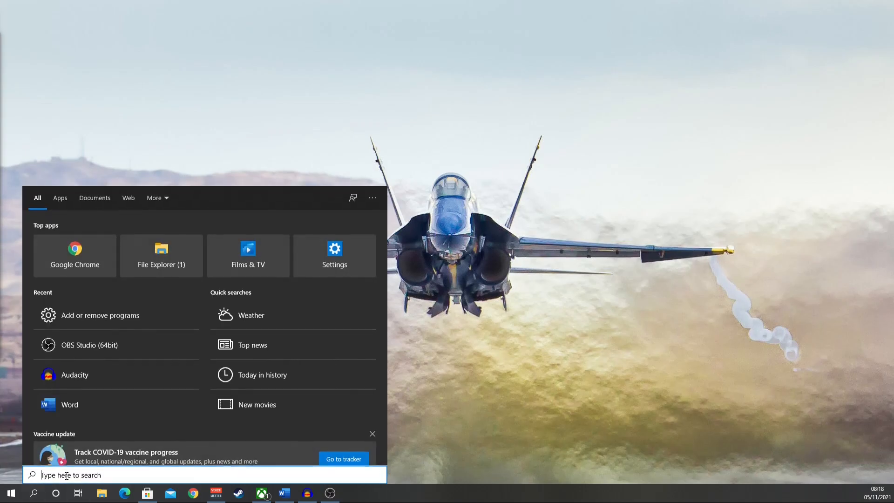
{"action": "type", "text": "add"}
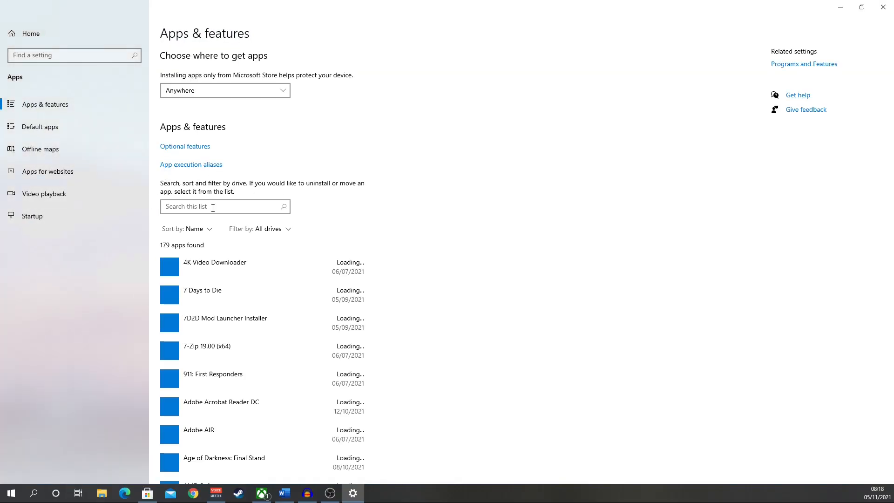
{"action": "type", "text": "mine"}
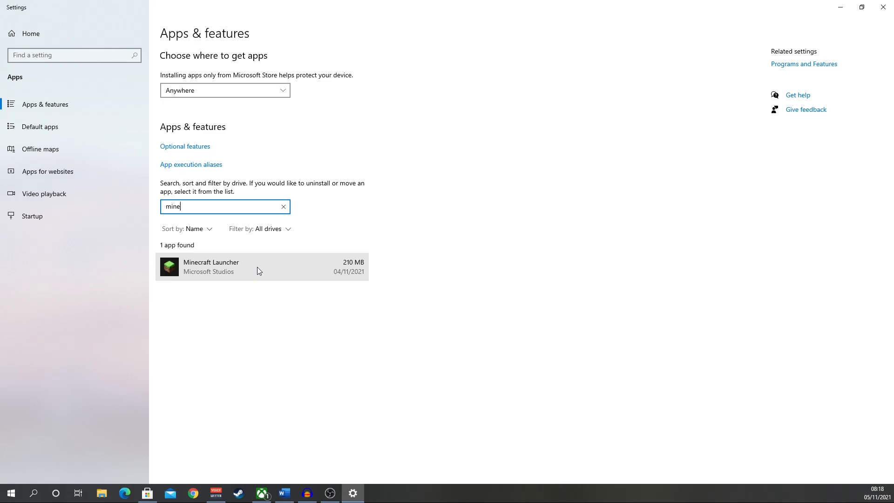
{"action": "left_click", "coordinate": [262, 267]}
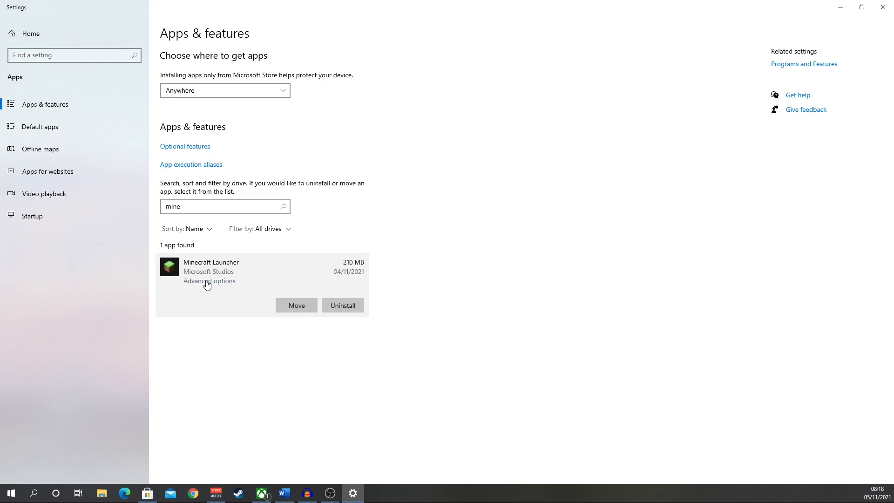
{"action": "left_click", "coordinate": [209, 281]}
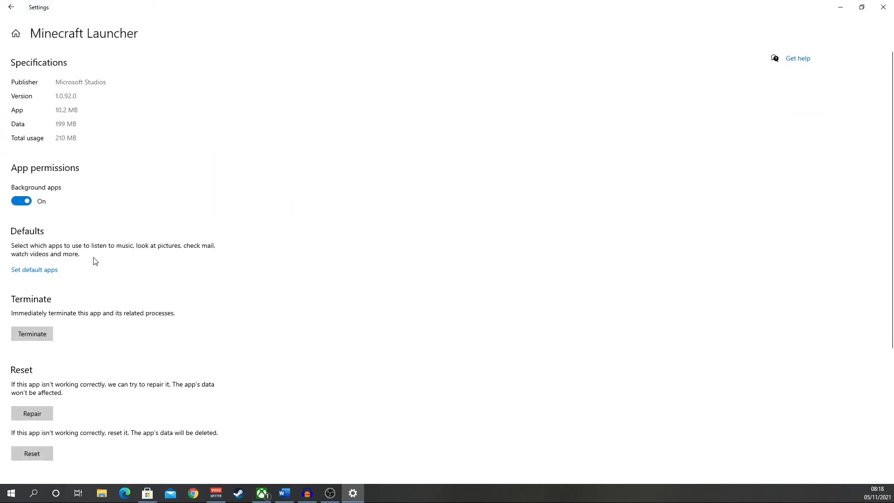
{"action": "scroll", "scroll_direction": "down", "scroll_amount": 3}
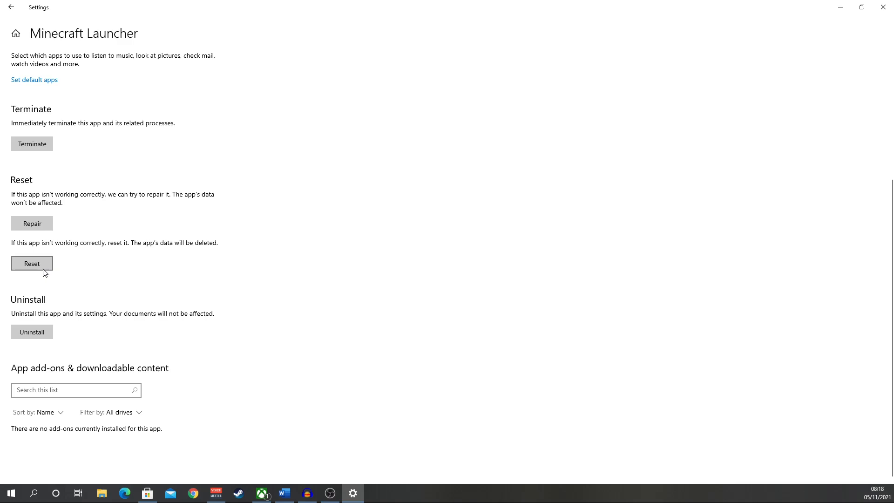
{"action": "mouse_move", "coordinate": [85, 272]}
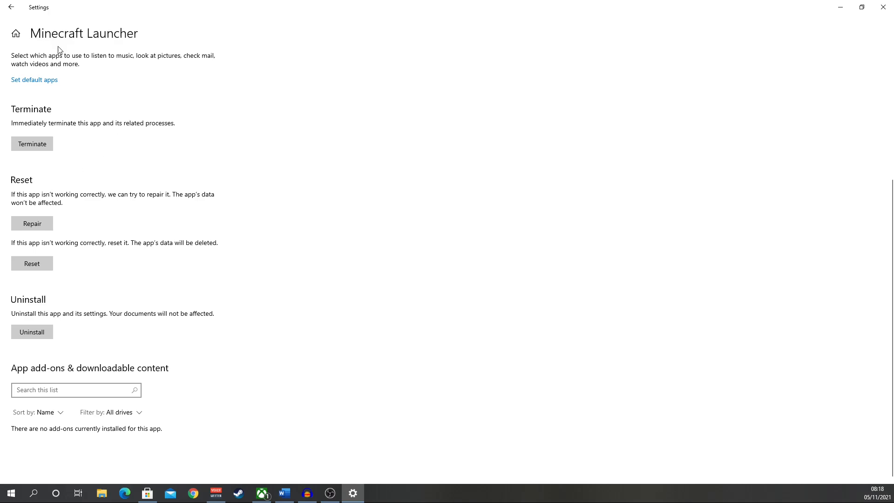
Search the installed apps list for 'mine' again, expand the Minecraft Launcher entry, and switch to Microsoft Store
{"action": "left_click", "coordinate": [10, 6]}
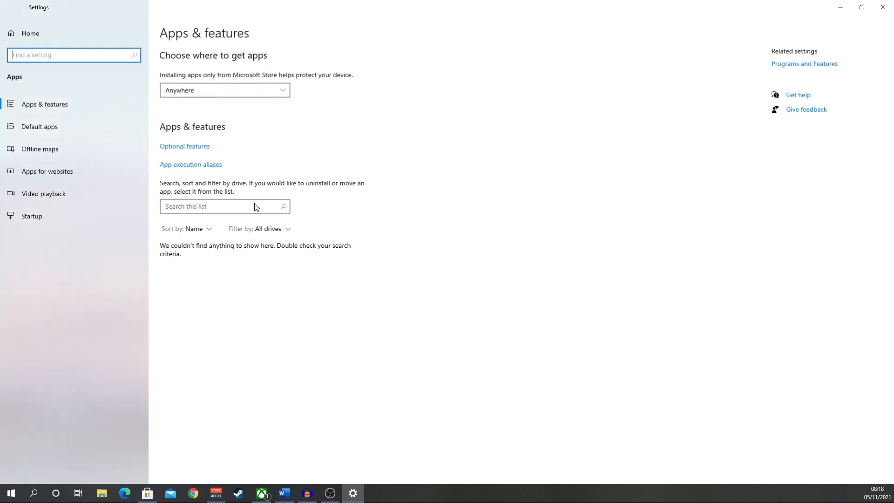
{"action": "left_click", "coordinate": [224, 207]}
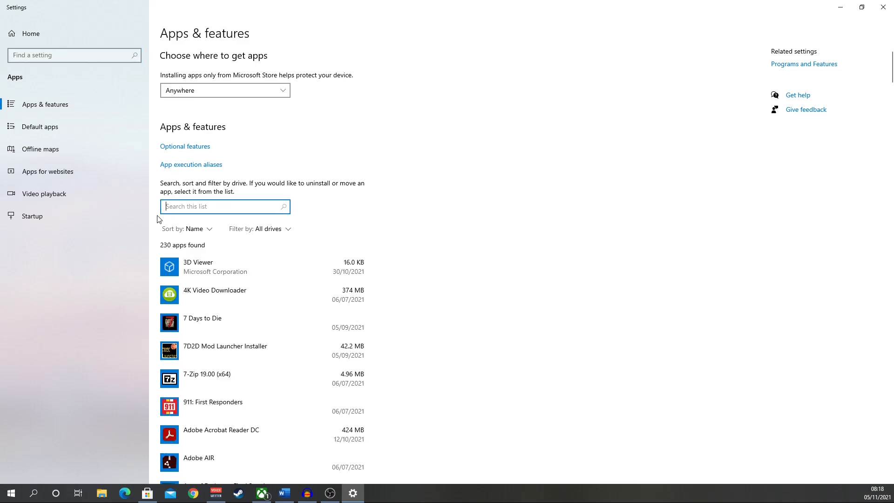
{"action": "type", "text": "mine"}
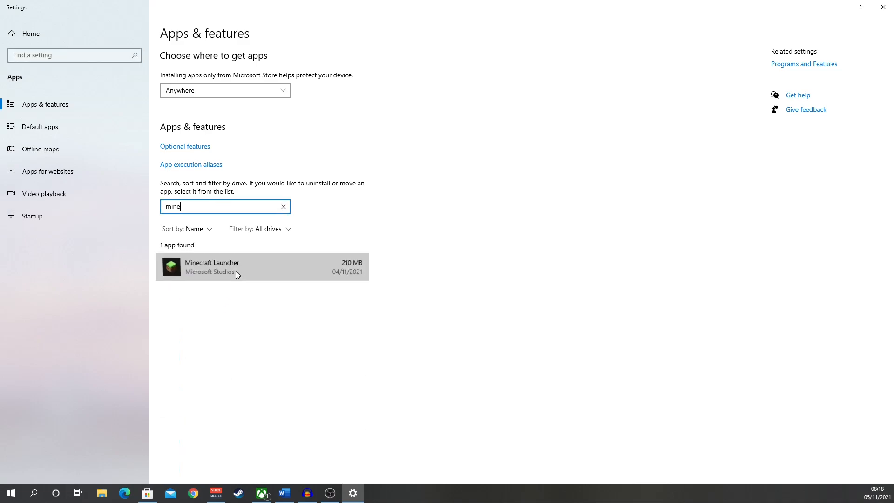
{"action": "left_click", "coordinate": [236, 268]}
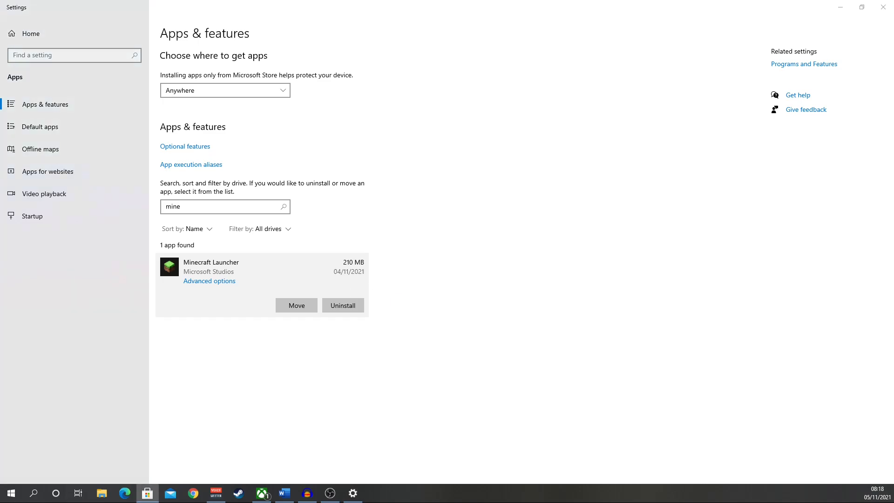
{"action": "left_click", "coordinate": [147, 494]}
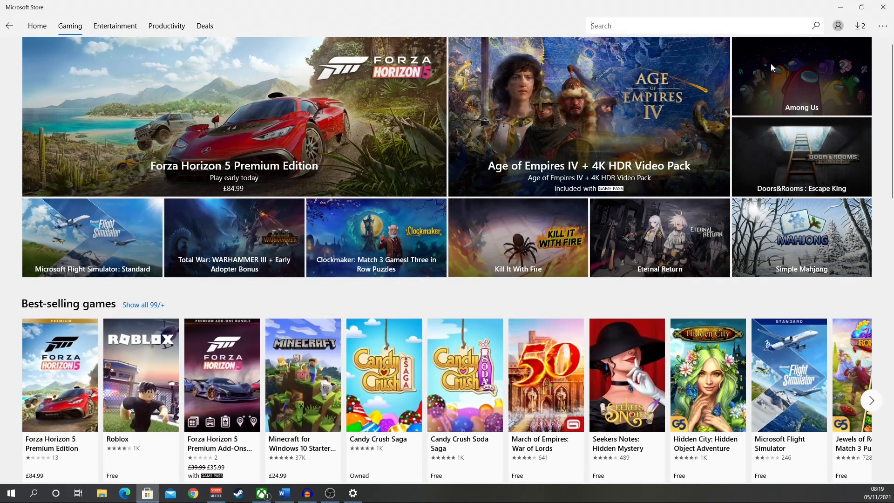
Search Microsoft Store for 'minecraft la' and open the Minecraft Launcher product page showing it installed
{"action": "type", "text": "minecraft"}
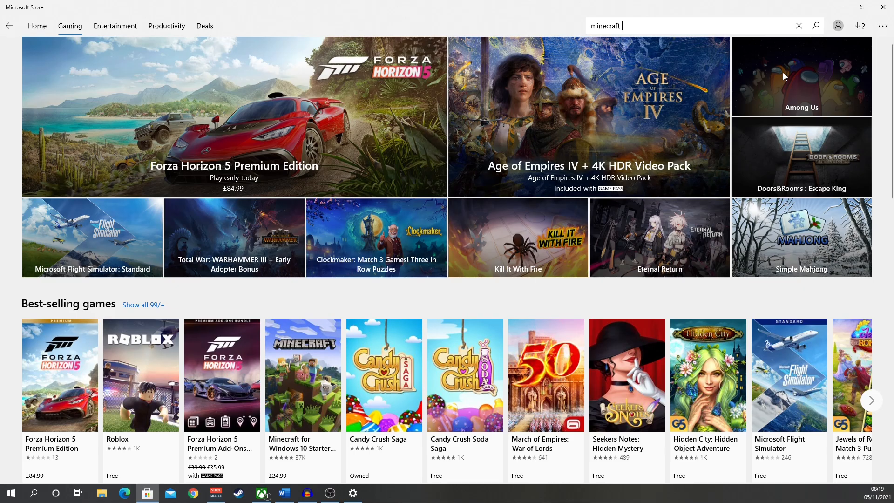
{"action": "type", "text": "la"}
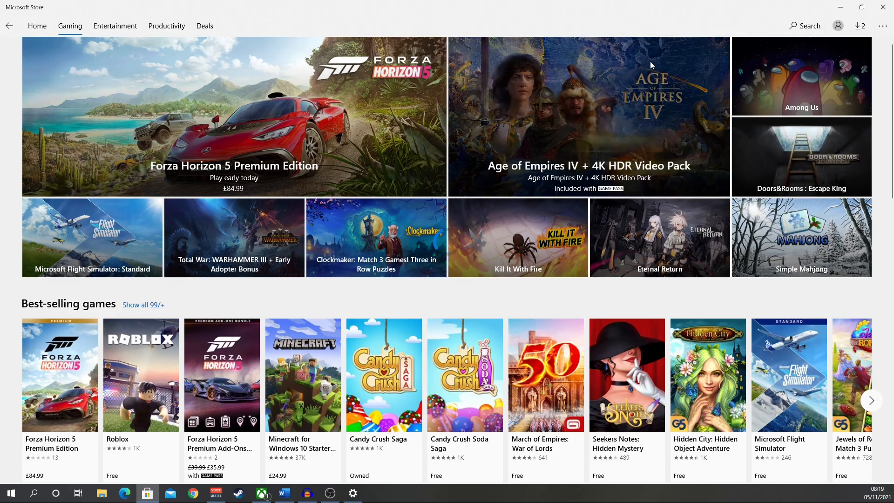
{"action": "left_click", "coordinate": [37, 26]}
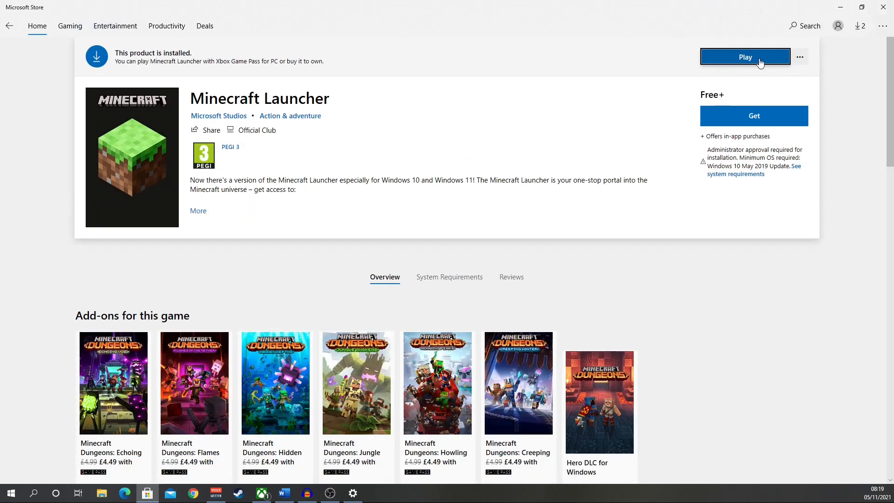
{"action": "mouse_move", "coordinate": [768, 82]}
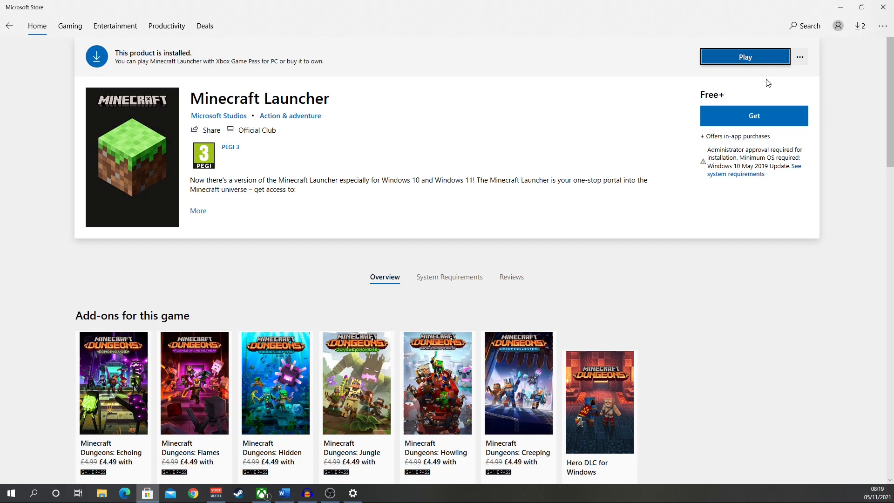
{"action": "mouse_move", "coordinate": [756, 85]}
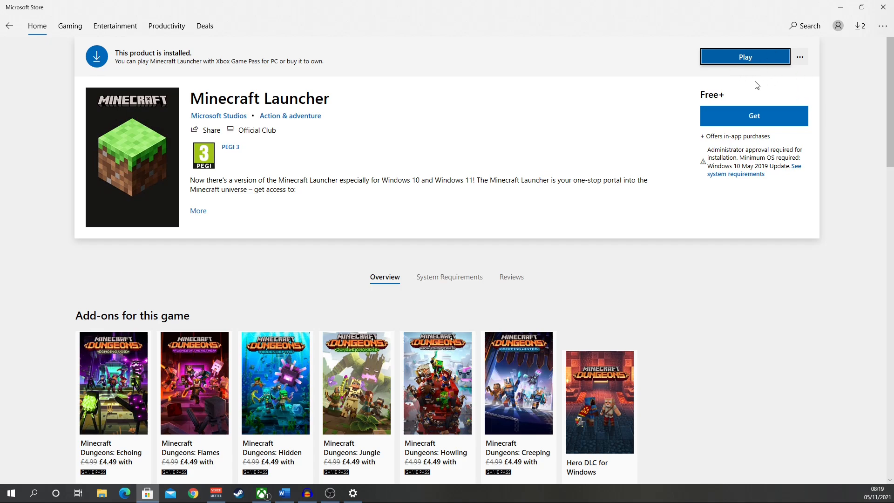
{"action": "mouse_move", "coordinate": [682, 4]}
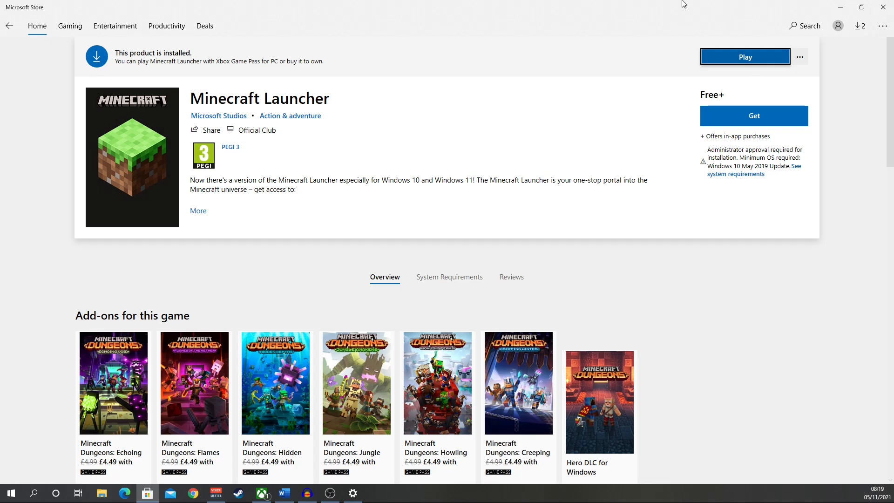
{"action": "mouse_move", "coordinate": [481, 443]}
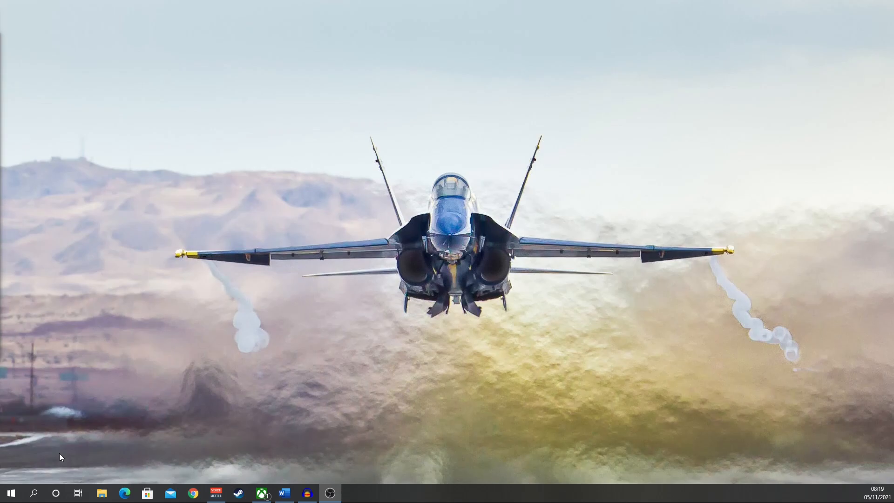
Run %appdata% to show the Roaming folder containing .minecraft in File Explorer
{"action": "left_click", "coordinate": [34, 492]}
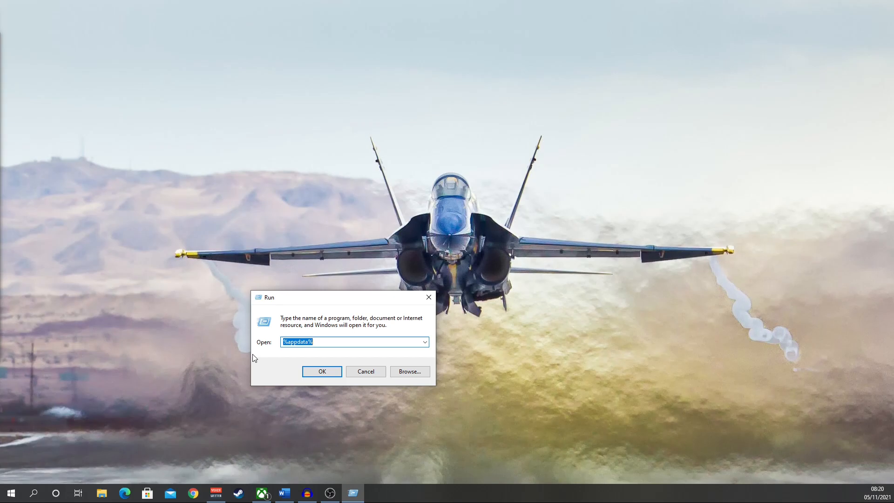
{"action": "mouse_move", "coordinate": [289, 344]}
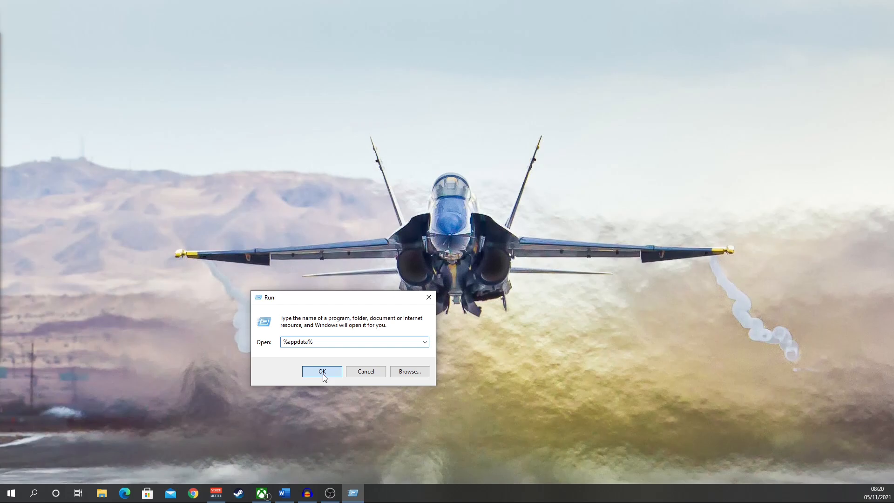
{"action": "left_click", "coordinate": [321, 372]}
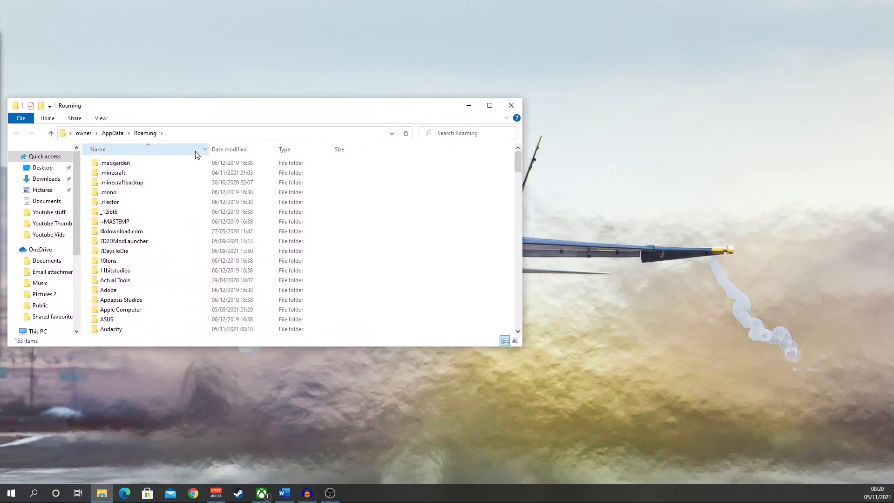
{"action": "mouse_move", "coordinate": [112, 172]}
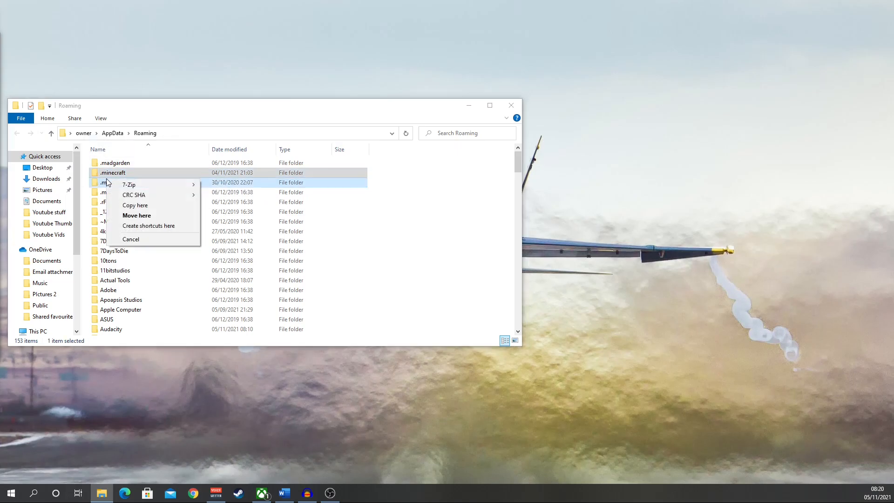
Choose Rename on the .minecraft folder so its name is open for editing
{"action": "right_click", "coordinate": [112, 173]}
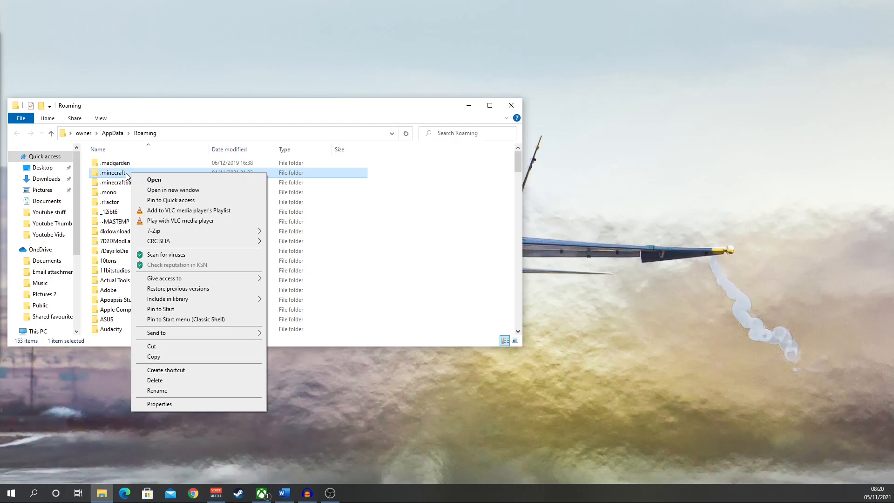
{"action": "left_click", "coordinate": [157, 390]}
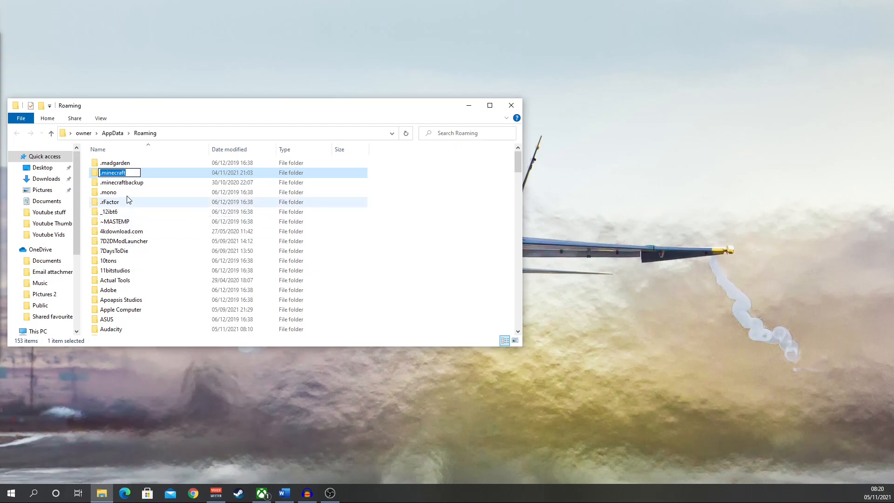
{"action": "mouse_move", "coordinate": [104, 204]}
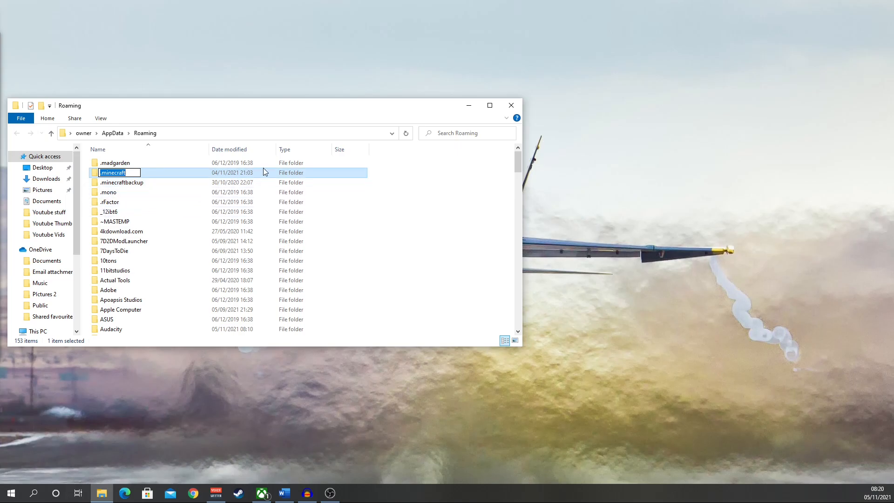
{"action": "mouse_move", "coordinate": [204, 250]}
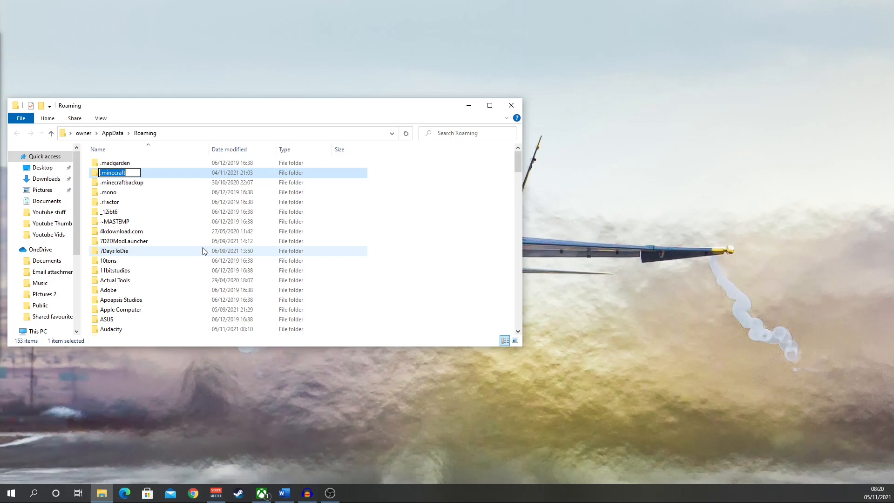
{"action": "mouse_move", "coordinate": [253, 363]}
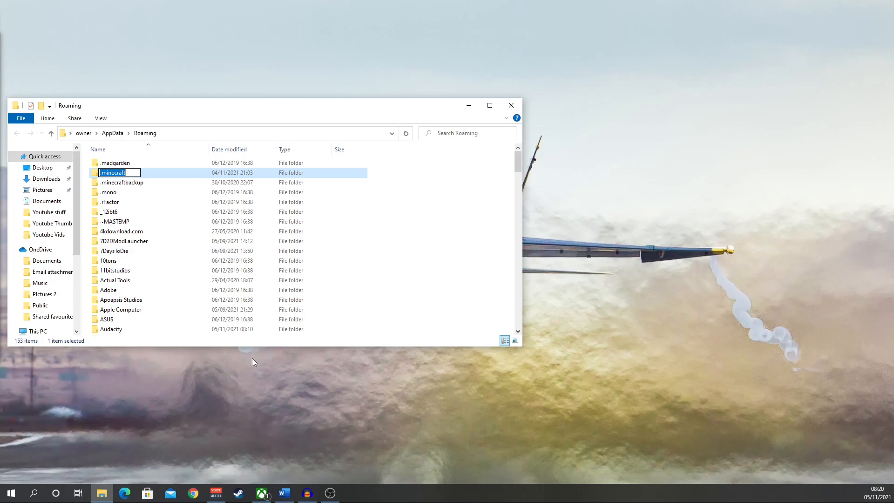
{"action": "mouse_move", "coordinate": [365, 386]}
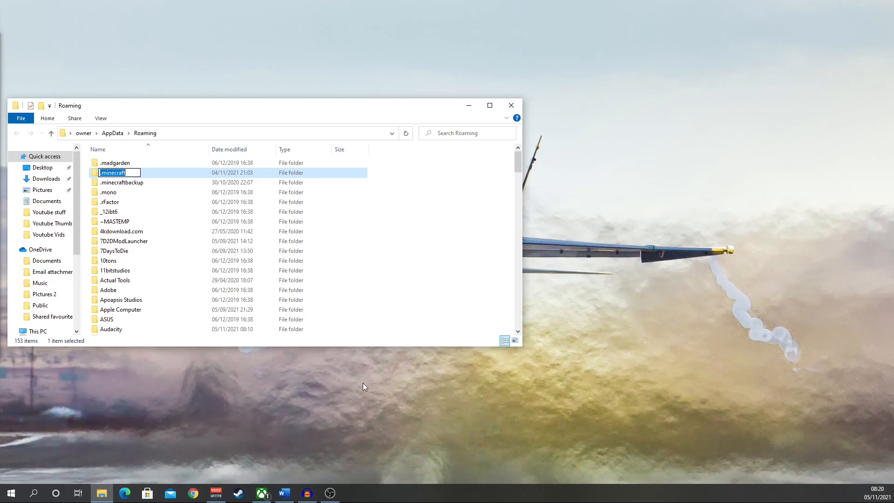